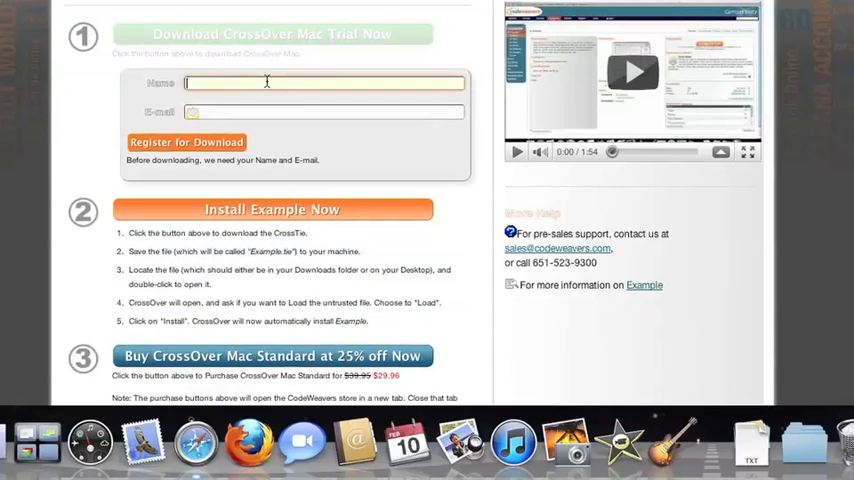
Register as 'Markel' with a 'marketing' e-mail and submit to download the CrossOver trial.
{"action": "type", "text": "Markel"}
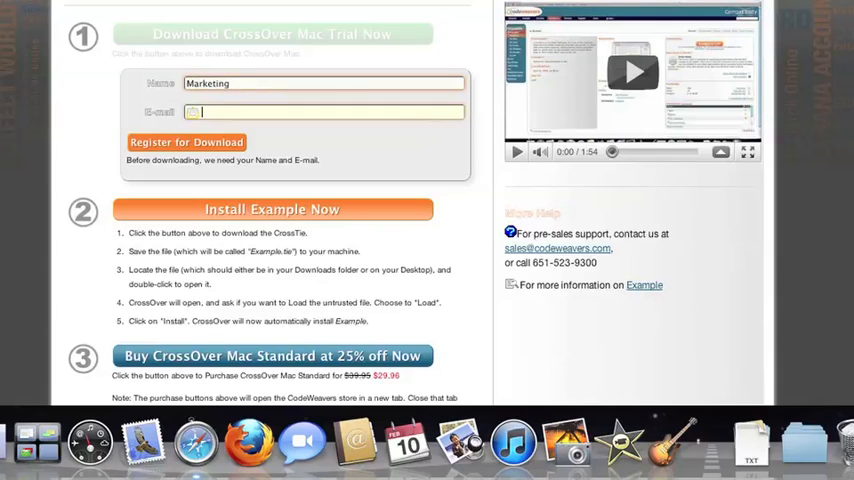
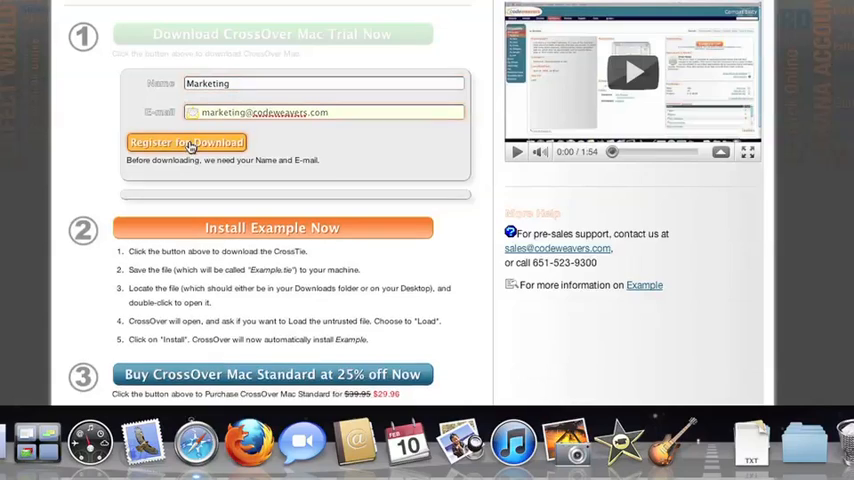
{"action": "left_click", "coordinate": [186, 142]}
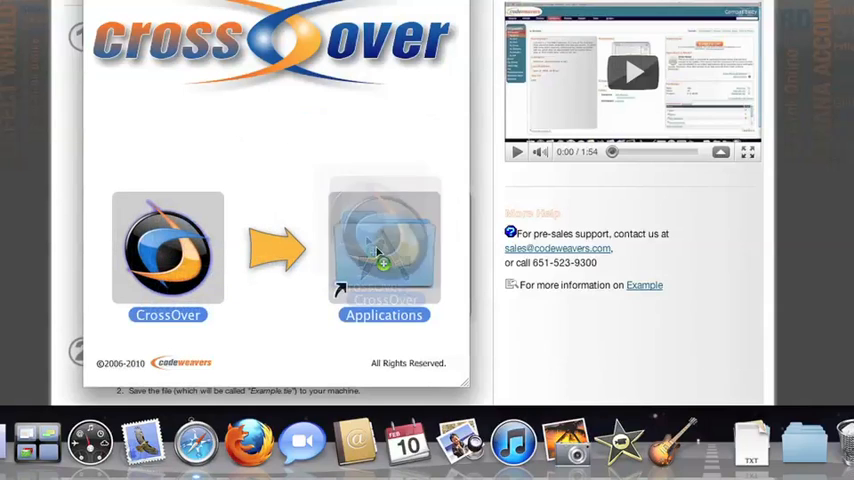
Drag the CrossOver app from the disk image into the Applications folder.
{"action": "left_click_drag", "start_coordinate": [168, 250], "coordinate": [384, 250]}
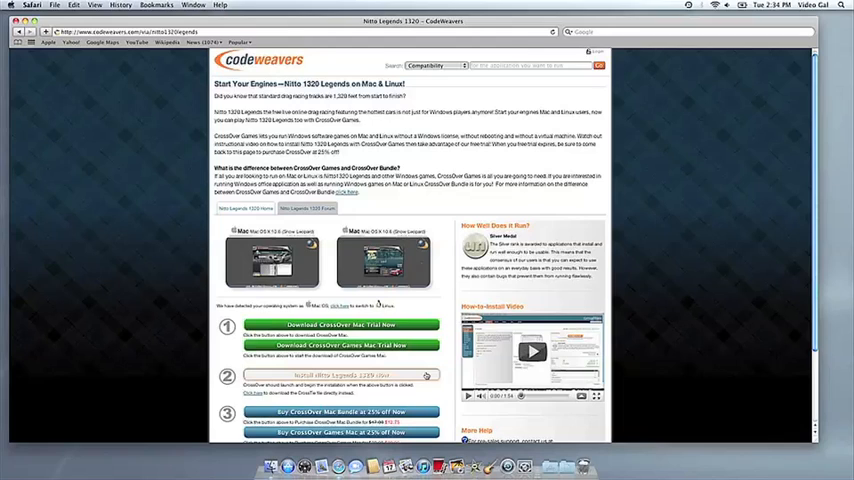
Choose Install Nitro Legends 1320 Now and let the page hand off to CrossOver Games.
{"action": "left_click", "coordinate": [340, 376]}
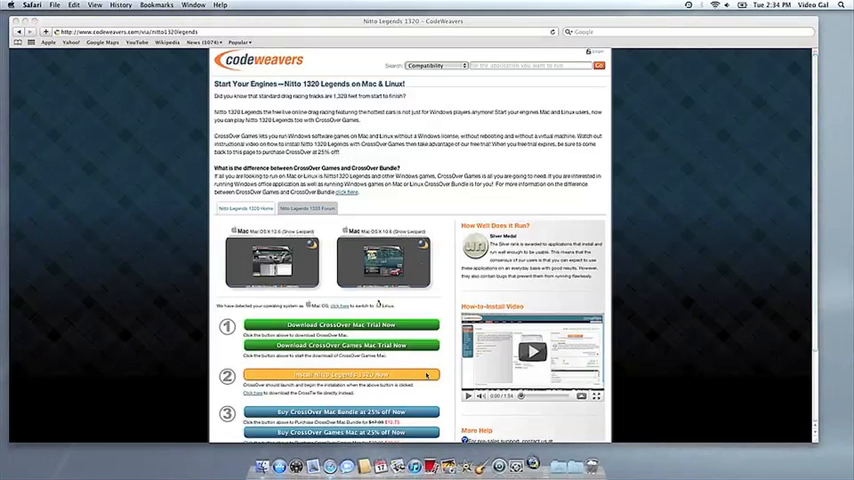
{"action": "left_click", "coordinate": [340, 372]}
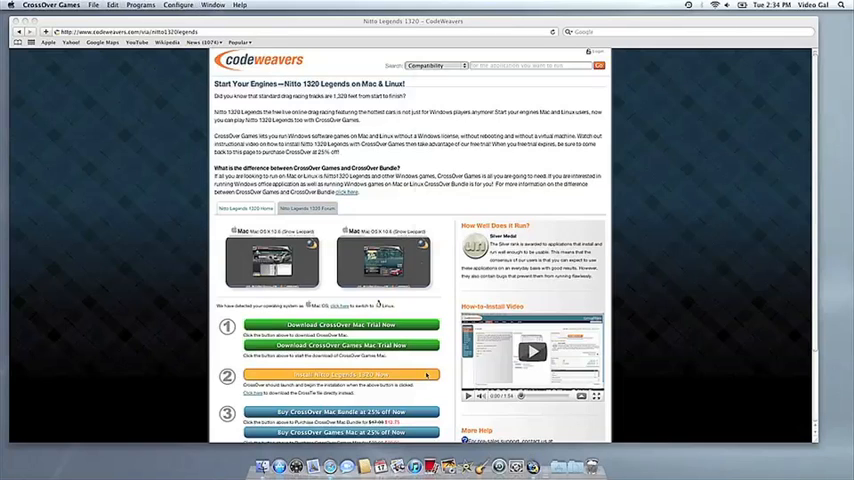
{"action": "left_click", "coordinate": [340, 374]}
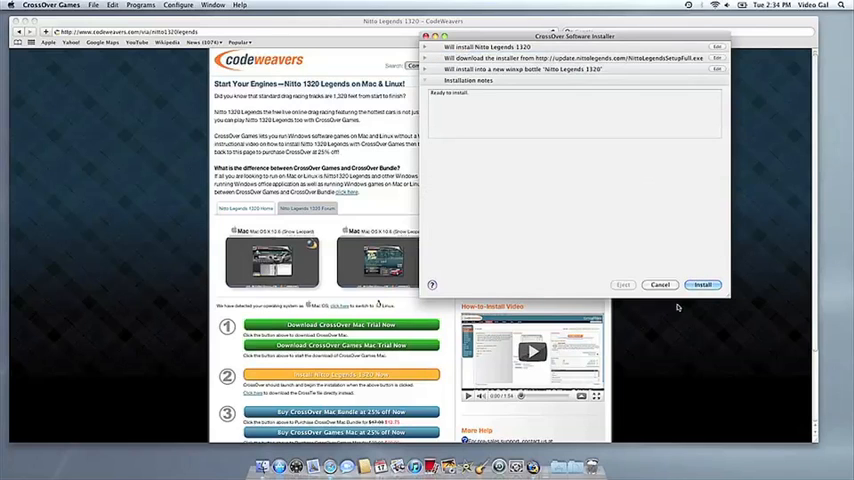
Install Nitro Legends 1320 through CrossOver, keeping the default install location.
{"action": "left_click", "coordinate": [700, 284]}
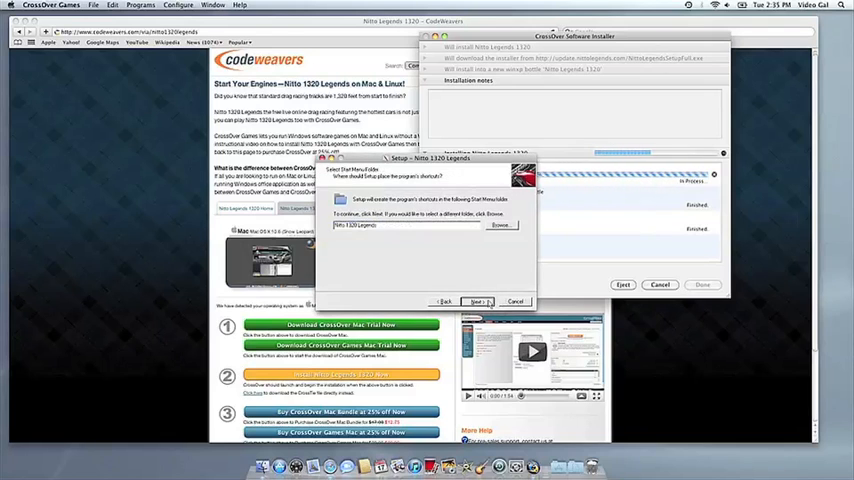
{"action": "left_click", "coordinate": [476, 300]}
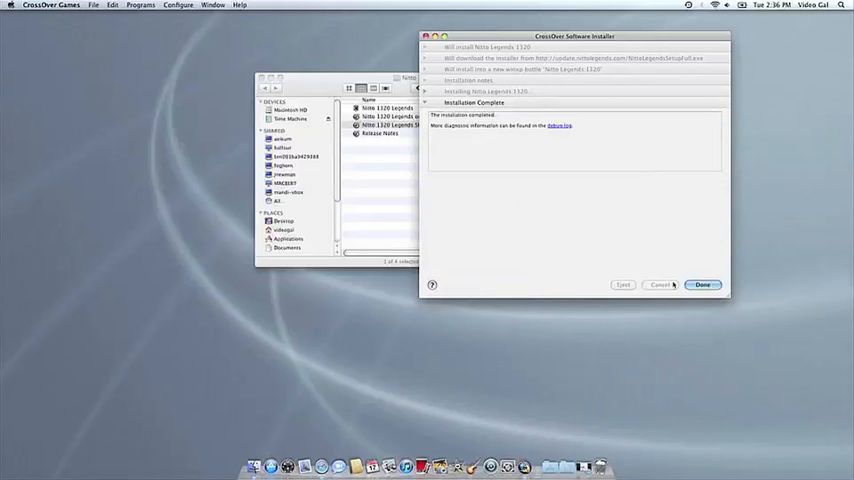
Dismiss the completed CrossOver Software Installer with Done.
{"action": "left_click", "coordinate": [702, 284]}
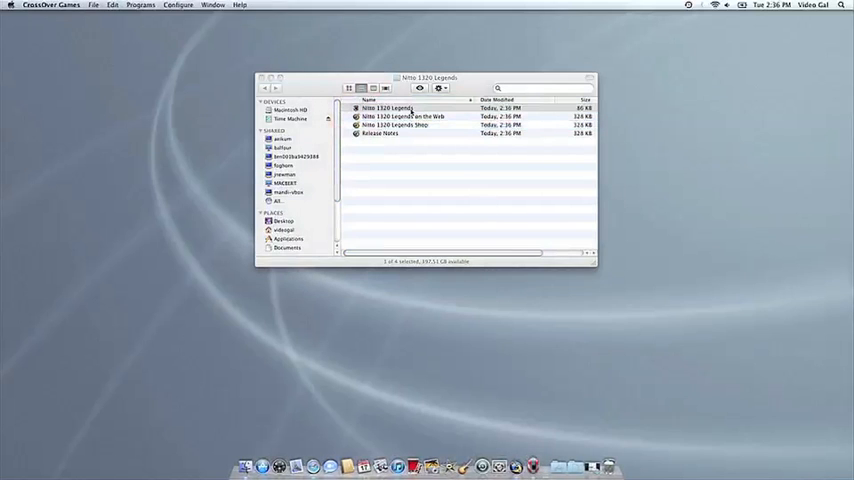
Start Nitro Legends 1320 from its Finder folder and log in to reach Next Match.
{"action": "double_click", "coordinate": [392, 108]}
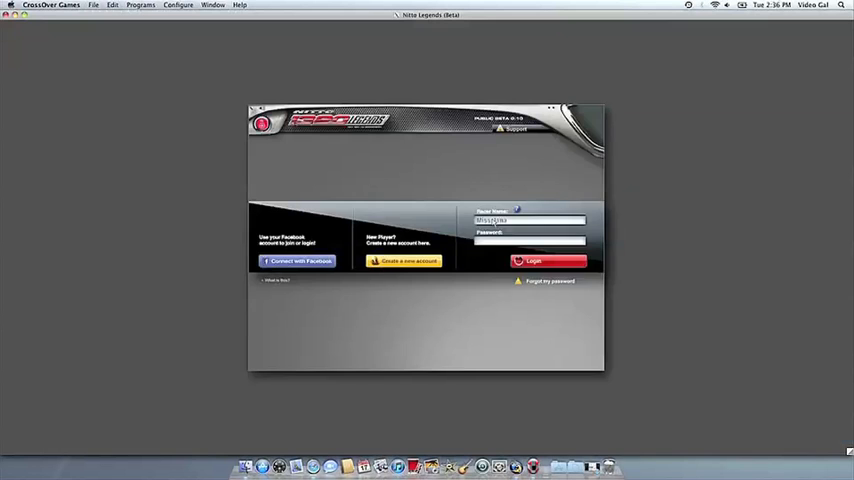
{"action": "left_click", "coordinate": [548, 260]}
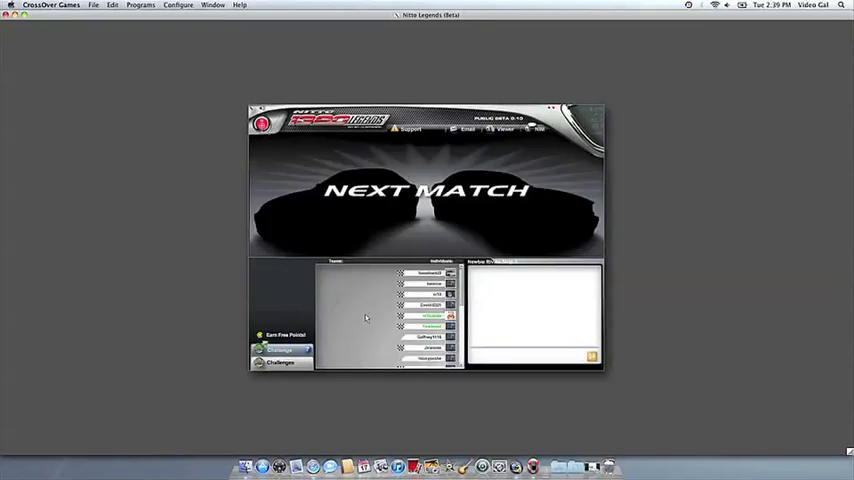